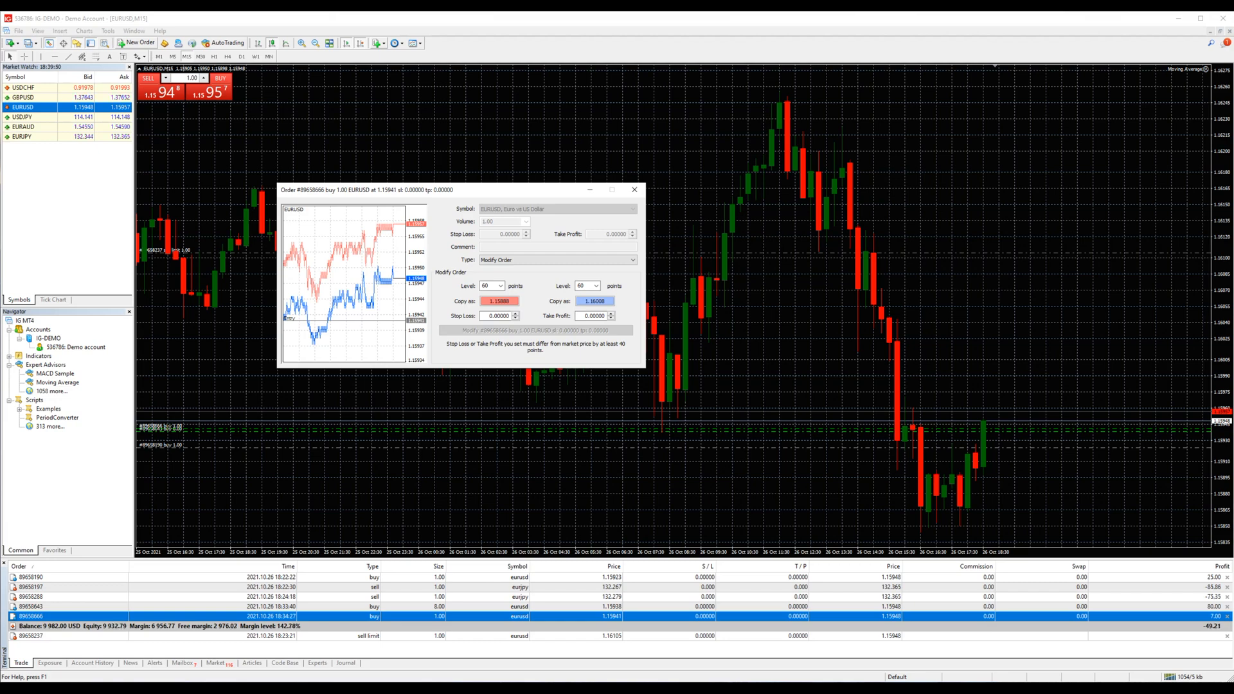
Close the Modify Order window for the EURUSD buy without changing anything
left_click(634, 190)
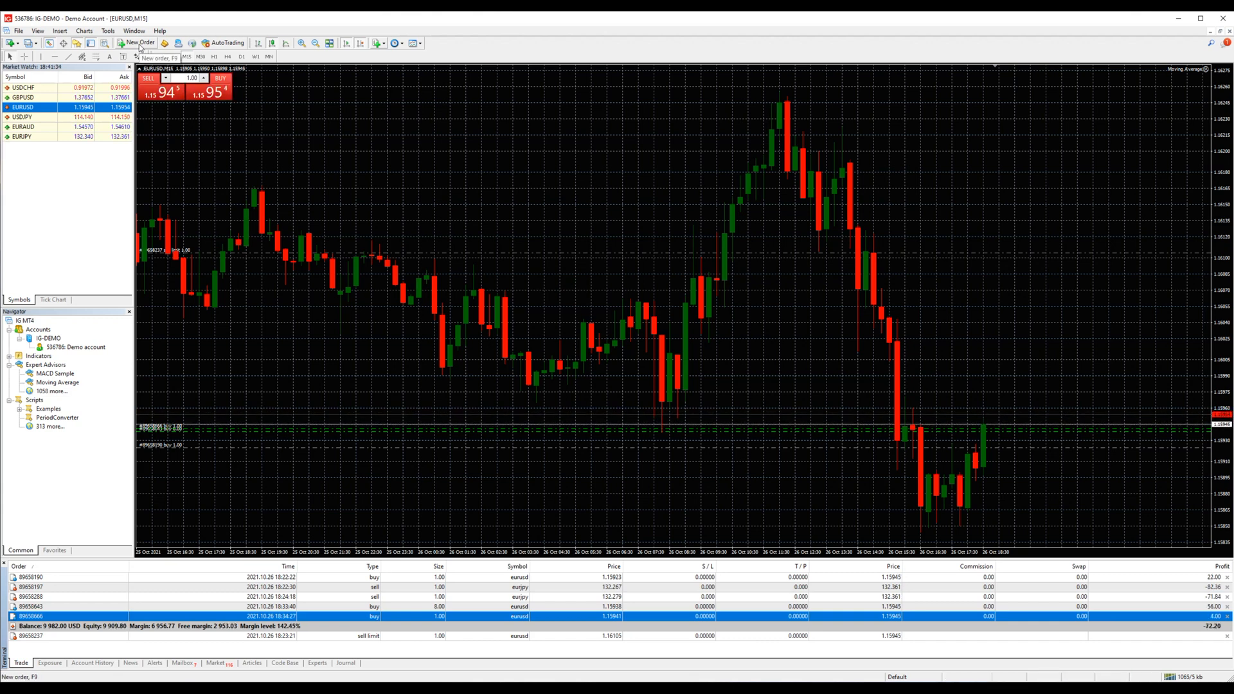
Place a 1-lot EURUSD buy with stop loss 1.15855 and take profit 1.16043
left_click(137, 43)
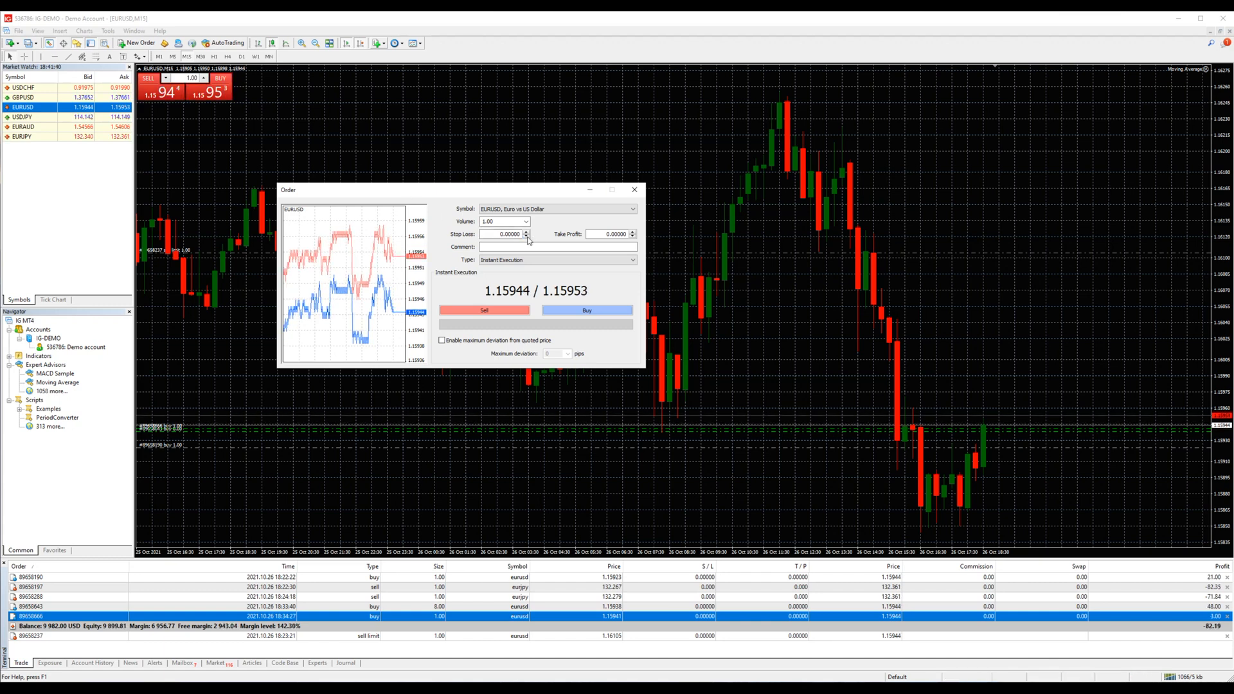
left_click(507, 234)
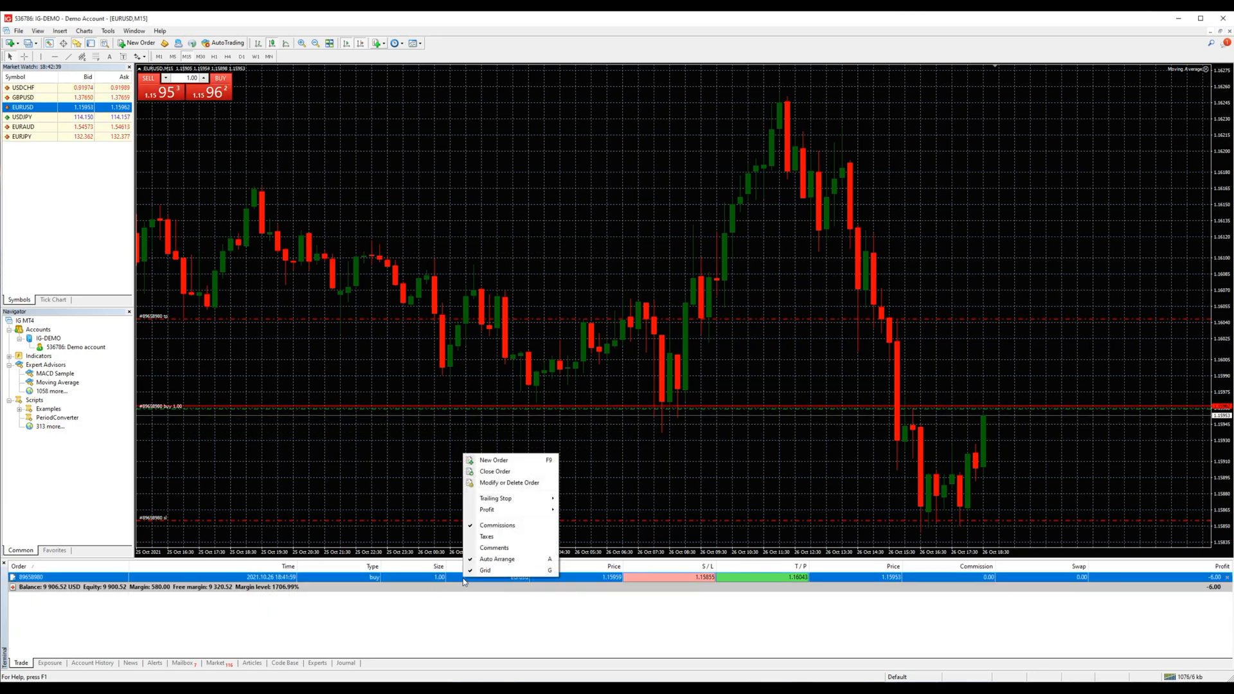
mouse_move(510, 482)
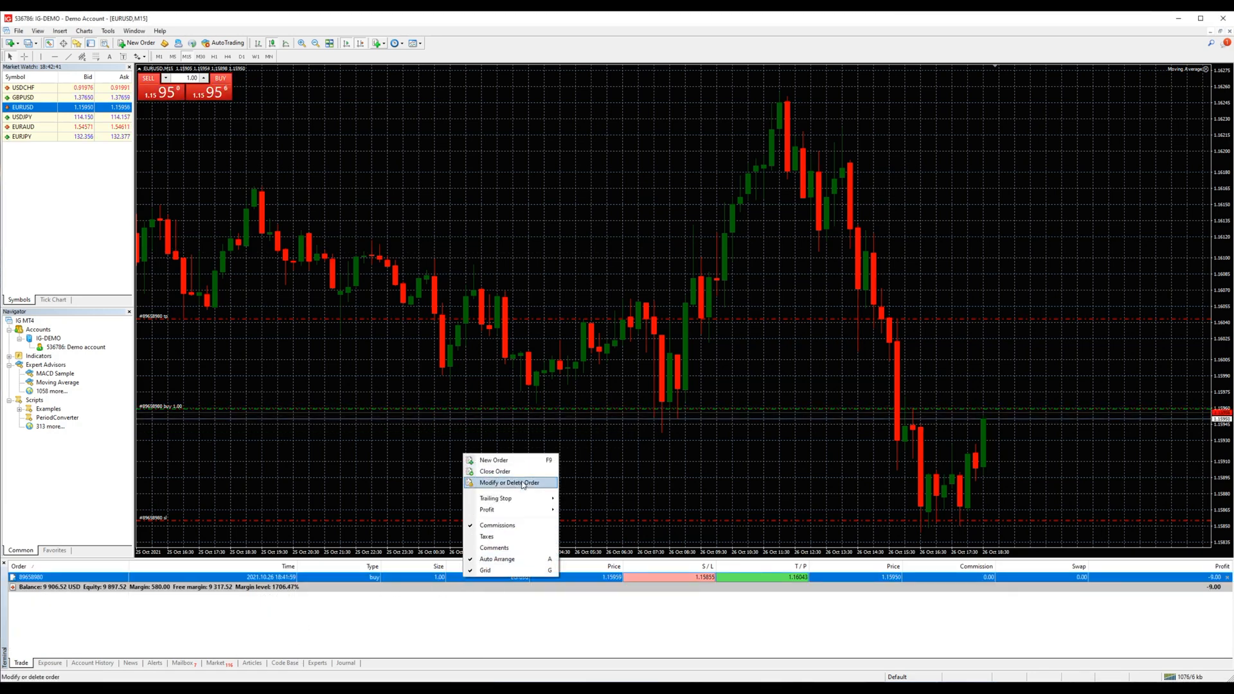
Modify the EURUSD buy, lowering its stop loss and raising its take profit
left_click(509, 482)
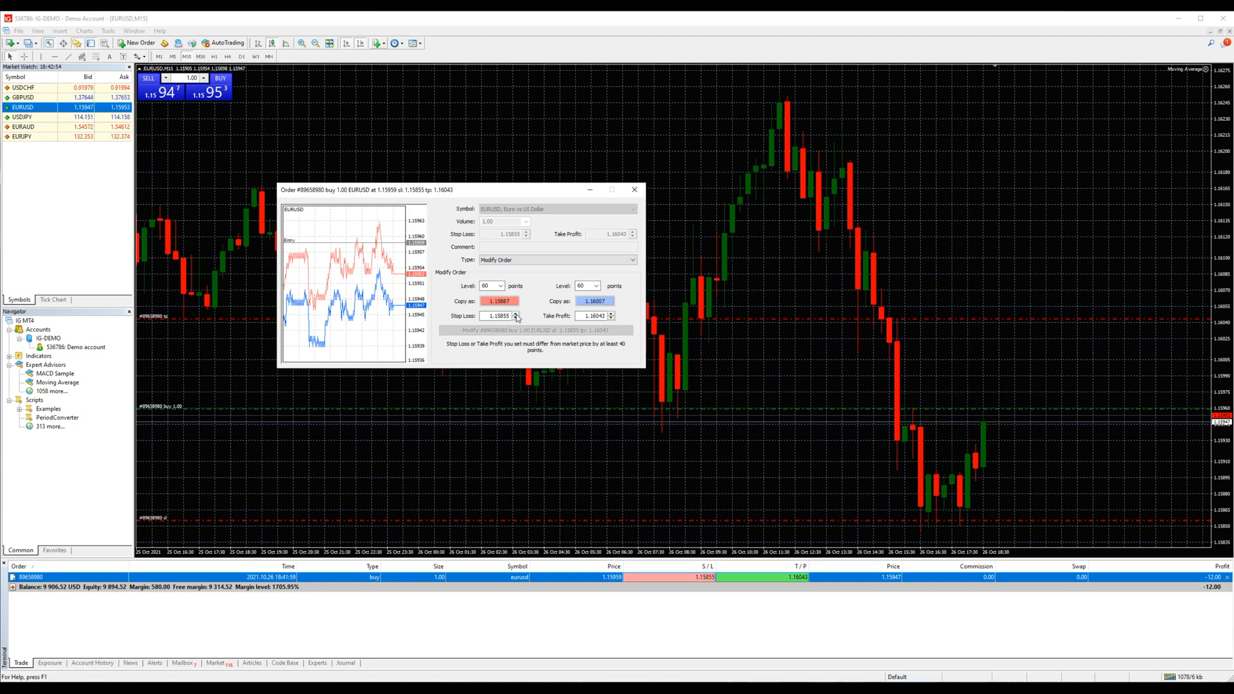
left_click(516, 318)
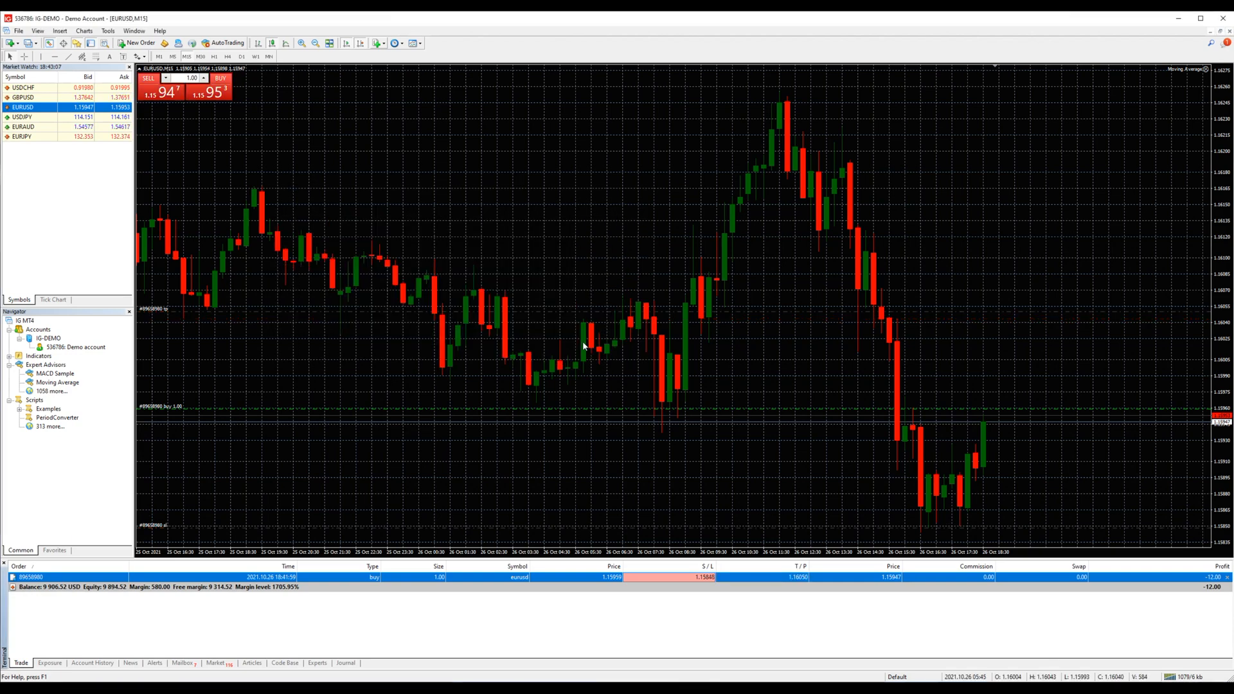
mouse_move(956, 316)
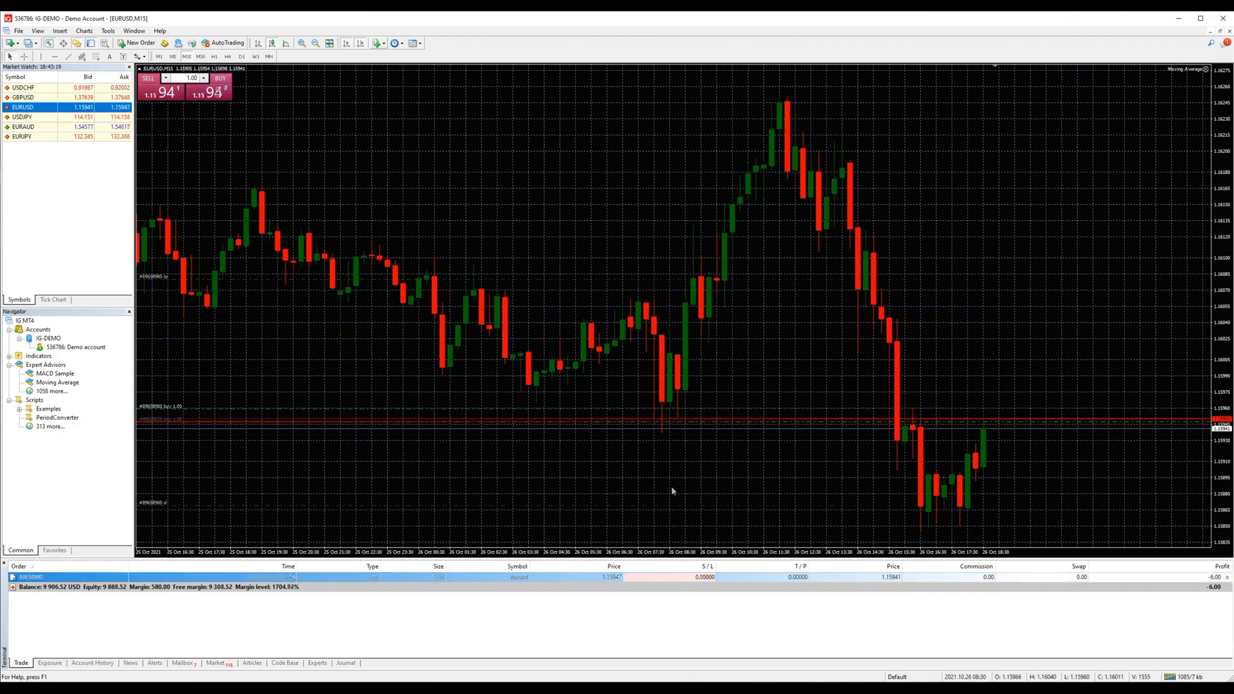
Open two 1-lot EURUSD buys, one with SL and TP and one without
left_click(220, 86)
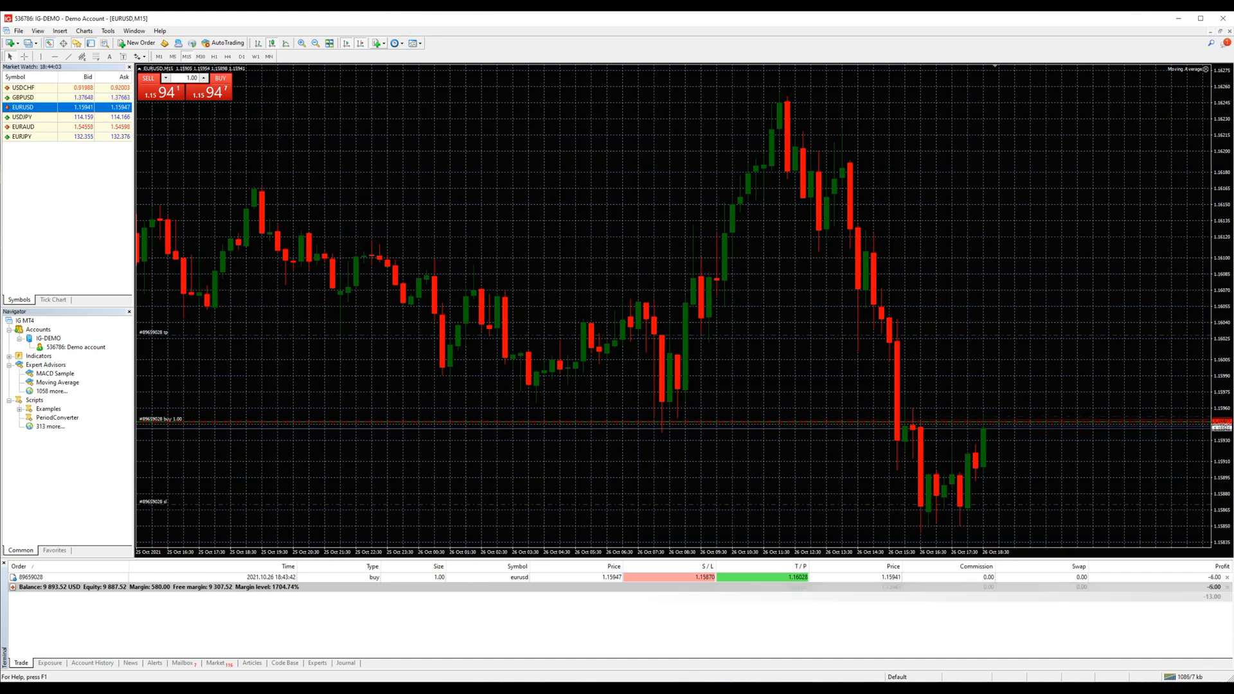
left_click(220, 85)
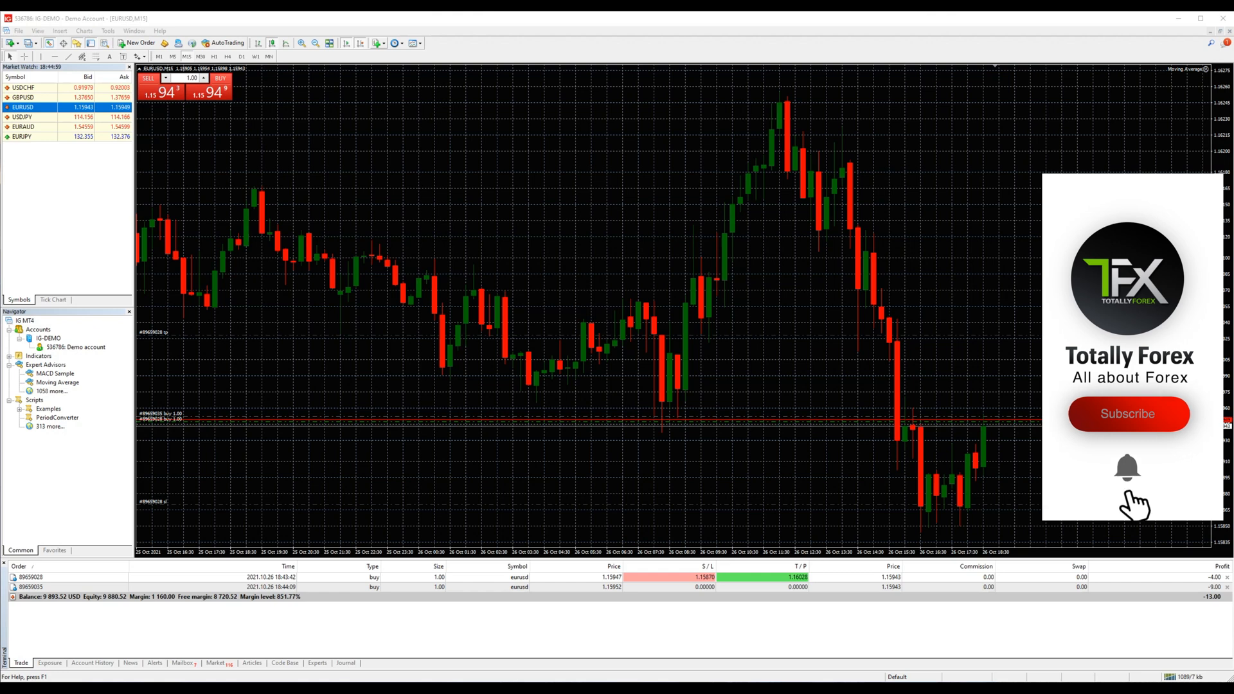
Leave one EURUSD buy and one sell open, both without stop loss or take profit
left_click(1127, 413)
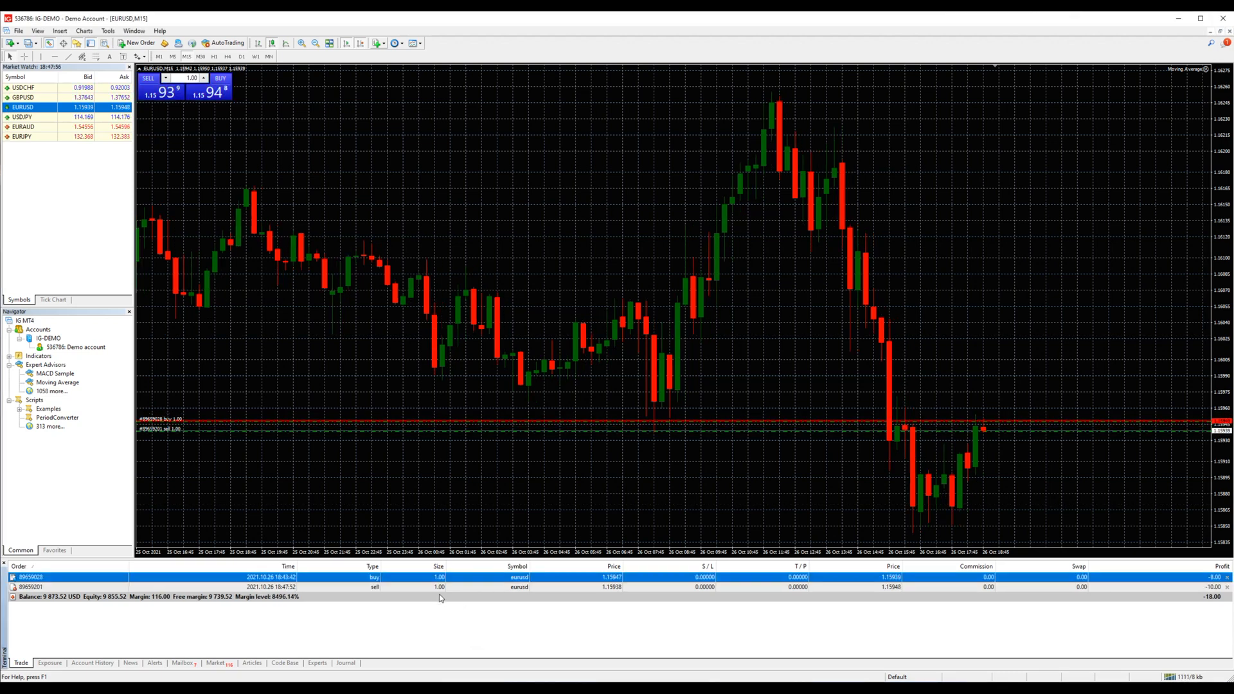
right_click(426, 586)
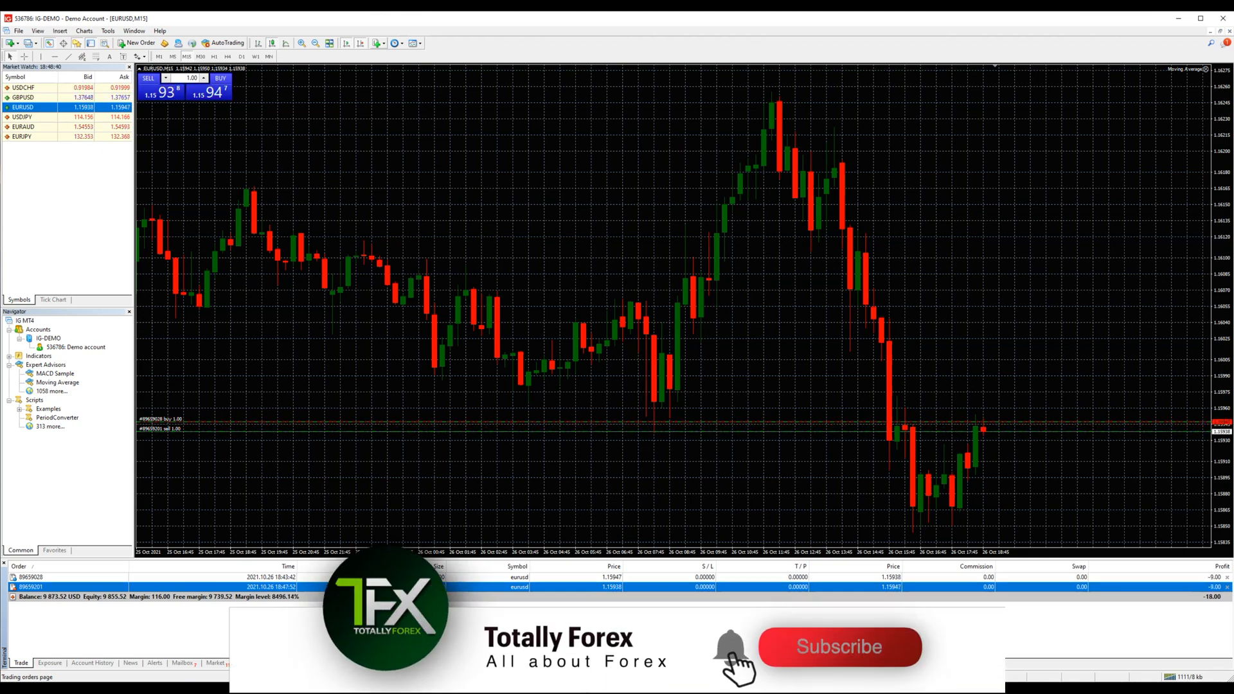
left_click(838, 646)
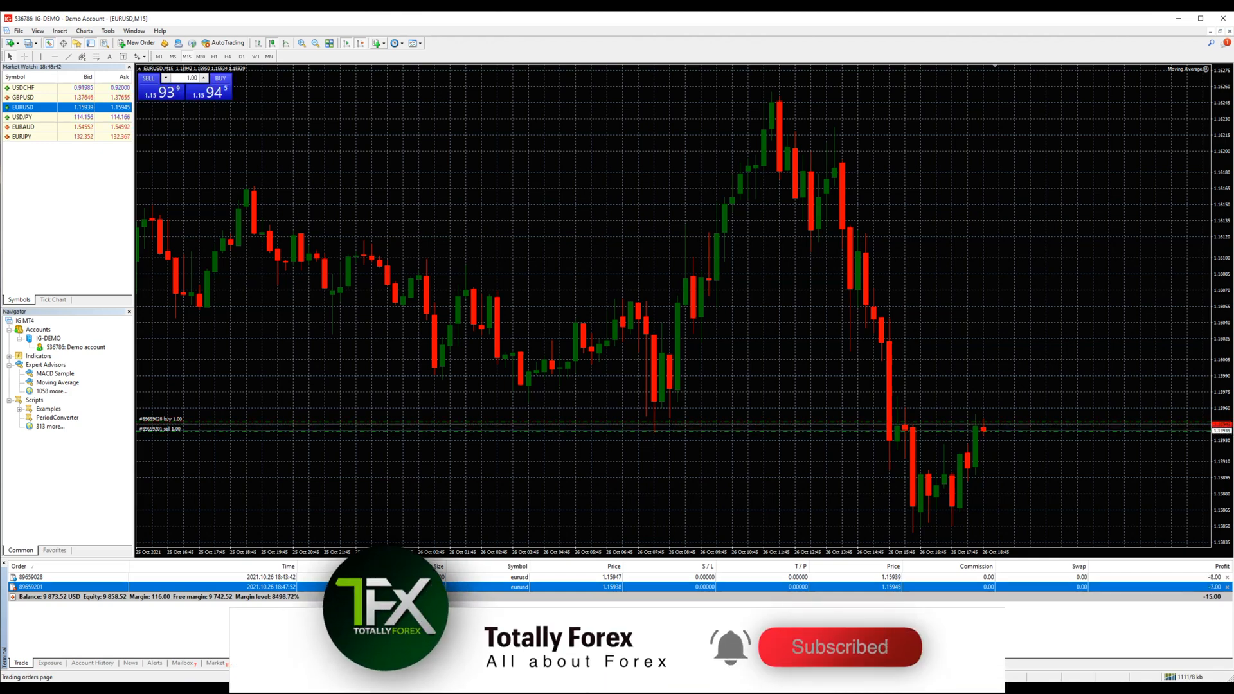